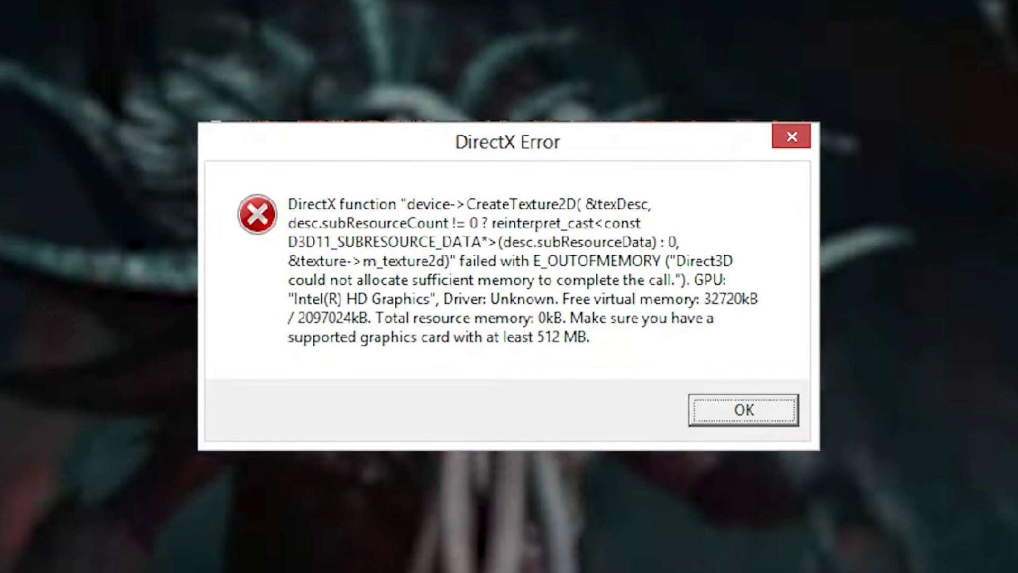
Dismiss the DirectX error message with OK
left_click(742, 410)
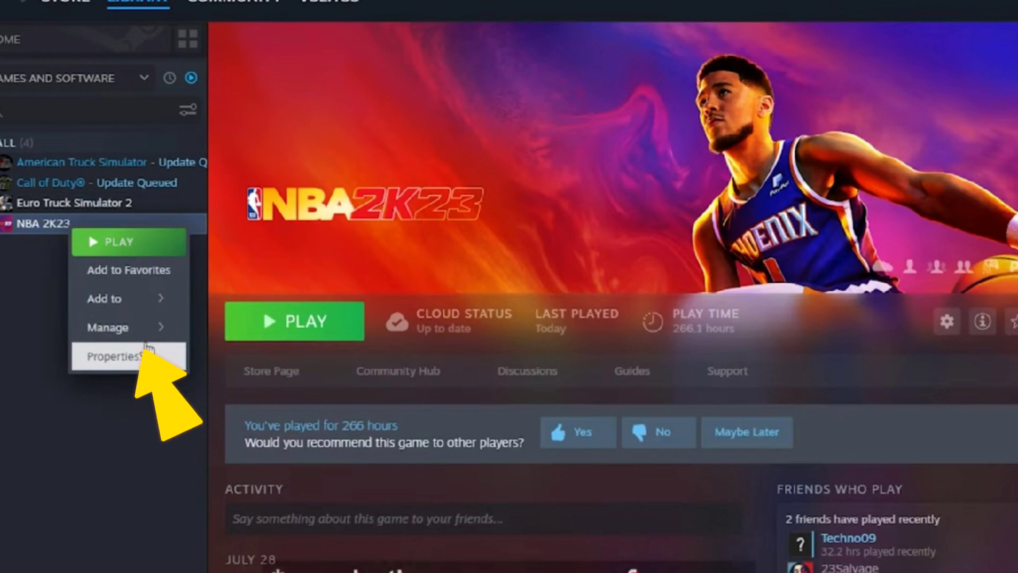
From NBA 2K23's Properties, run Verify integrity of game files under Installed Files
left_click(117, 356)
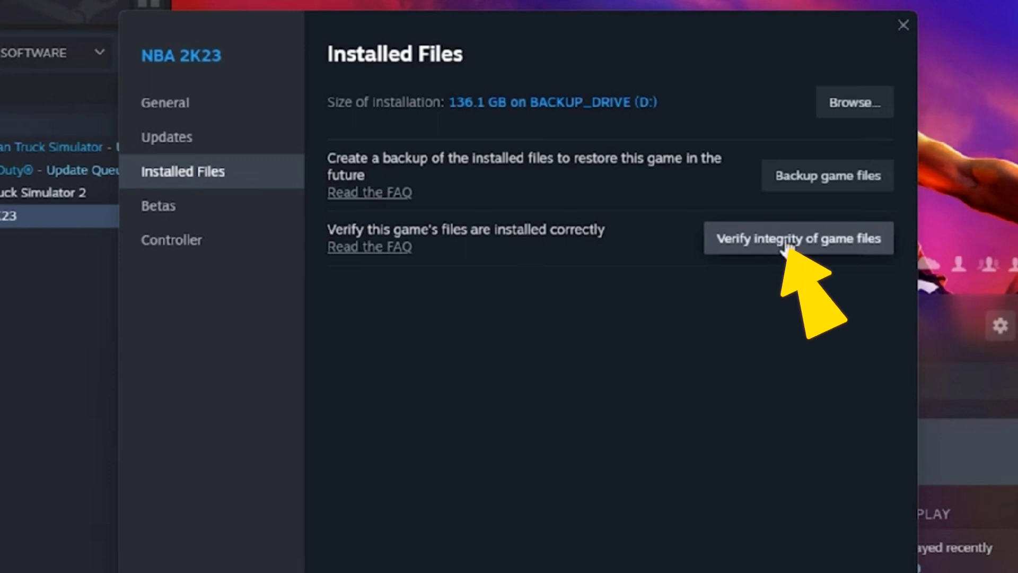
left_click(797, 237)
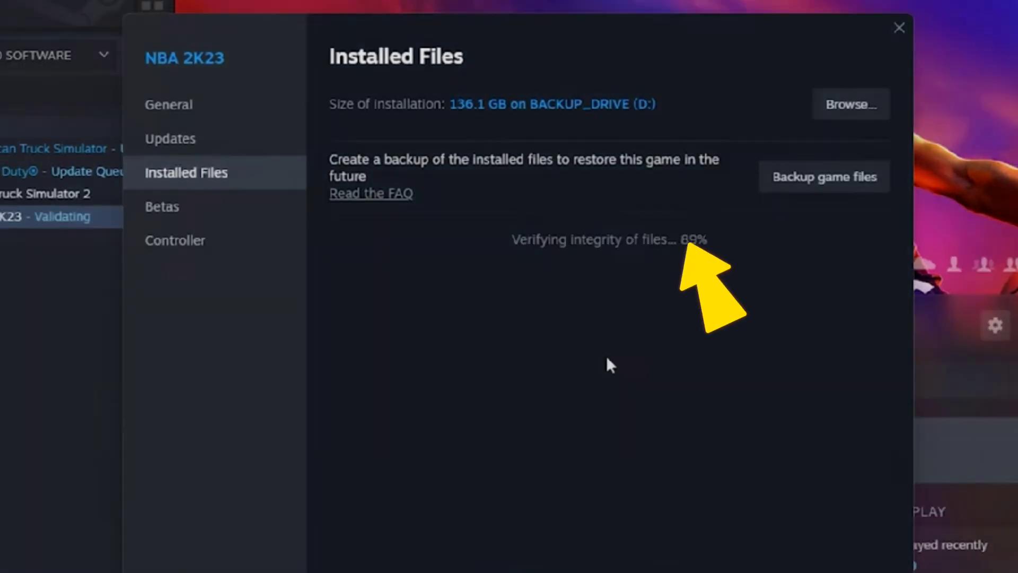